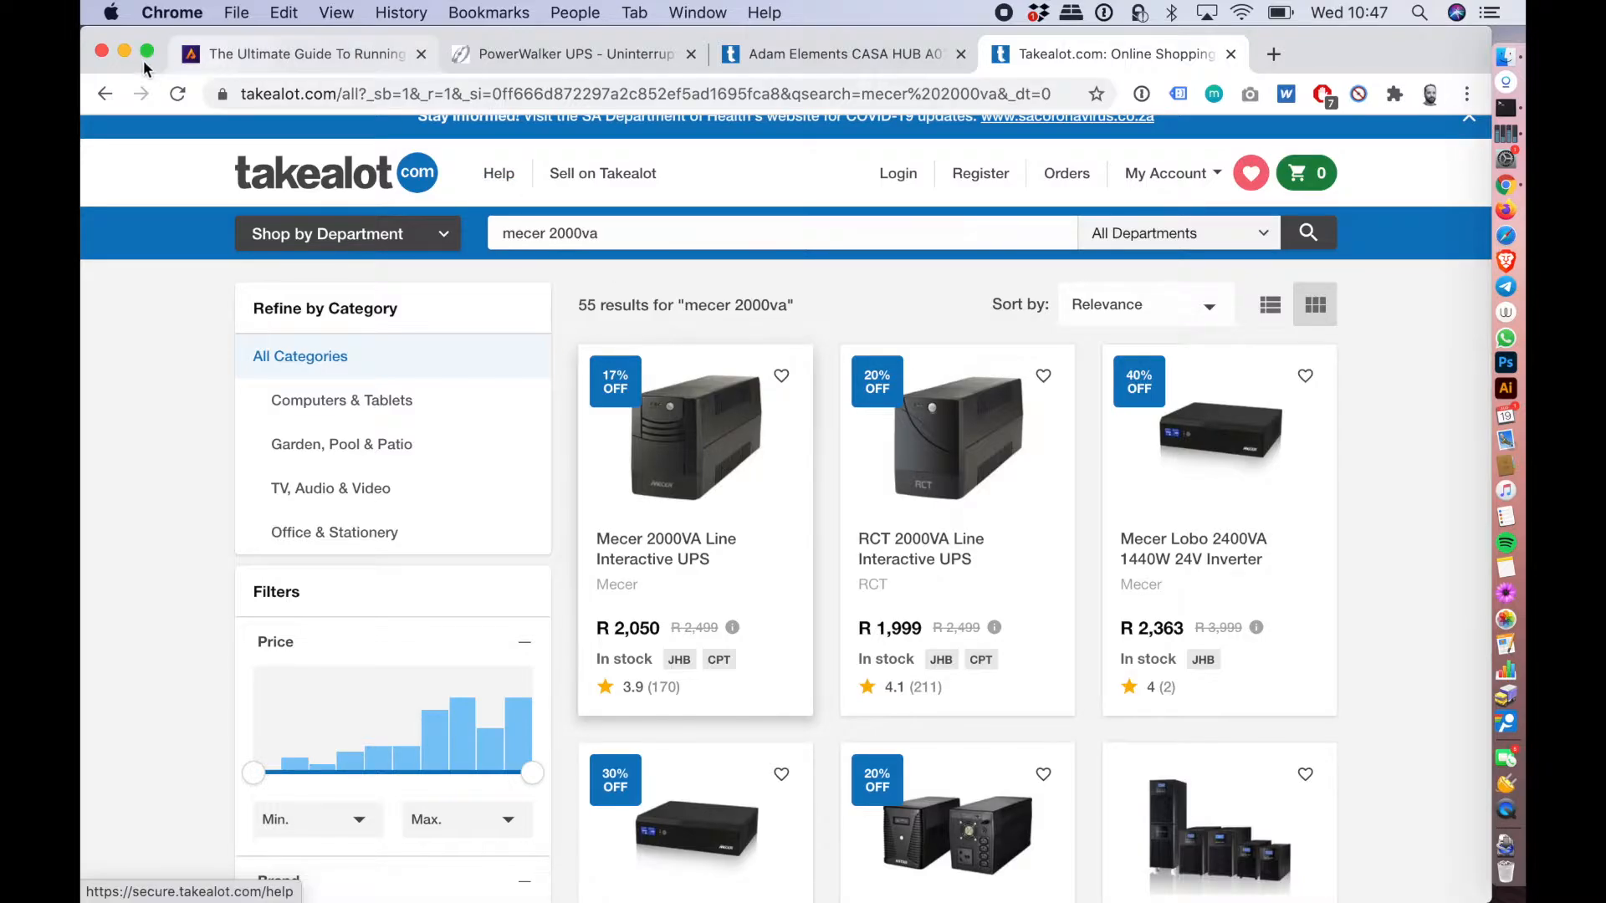
Step: Minimize Chrome and launch ViewPower from the Dock
left_click(123, 54)
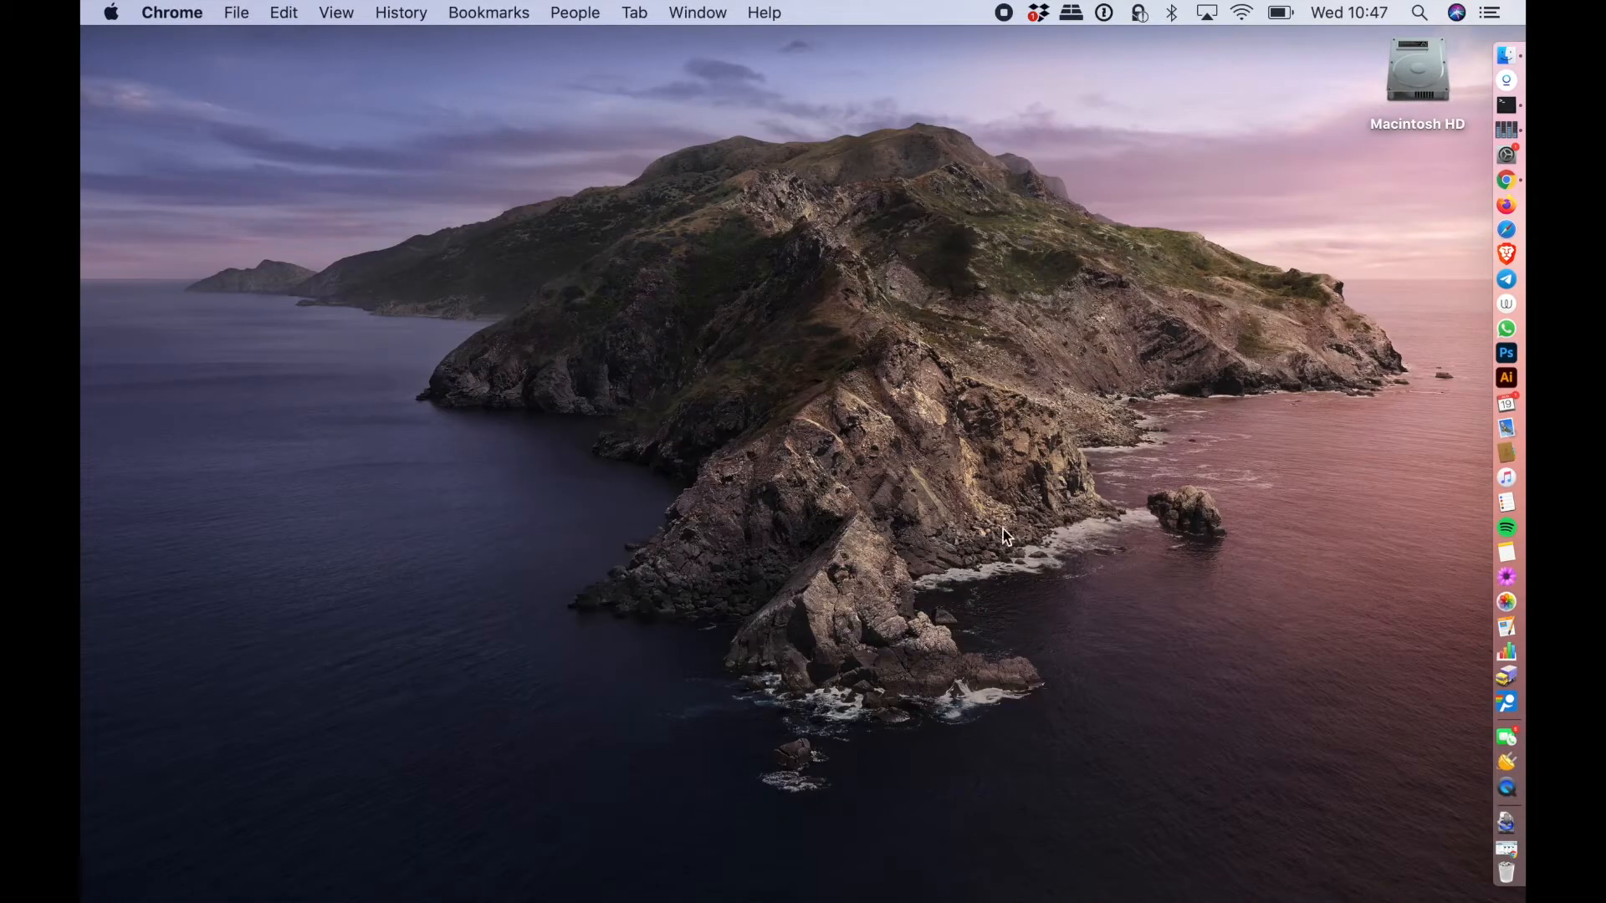
mouse_move(1506, 762)
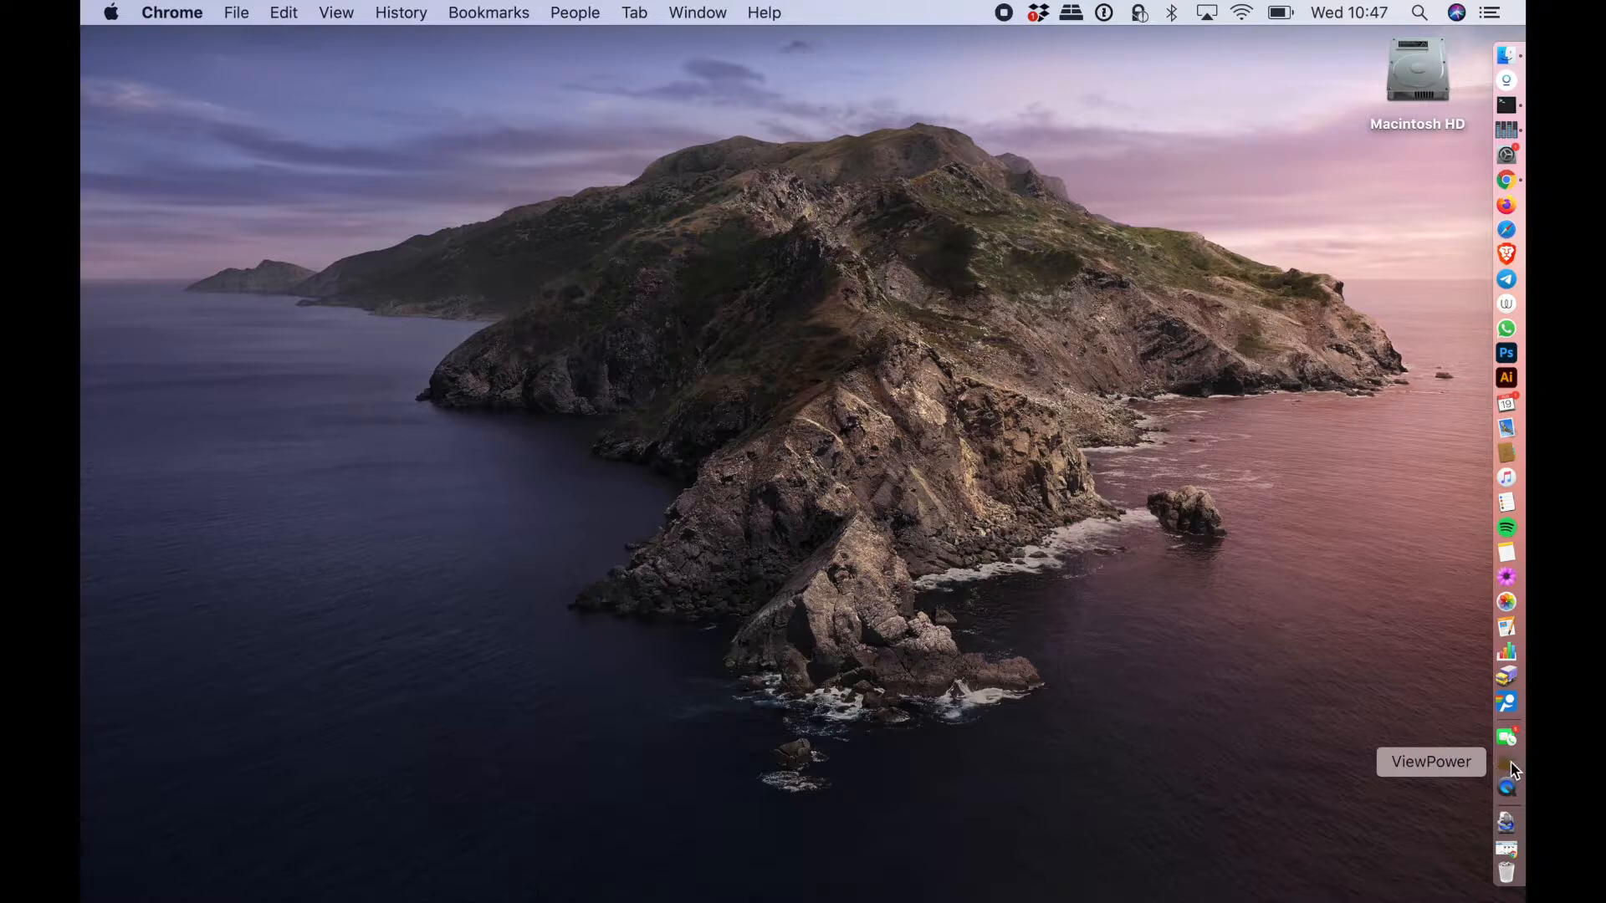
mouse_move(1507, 771)
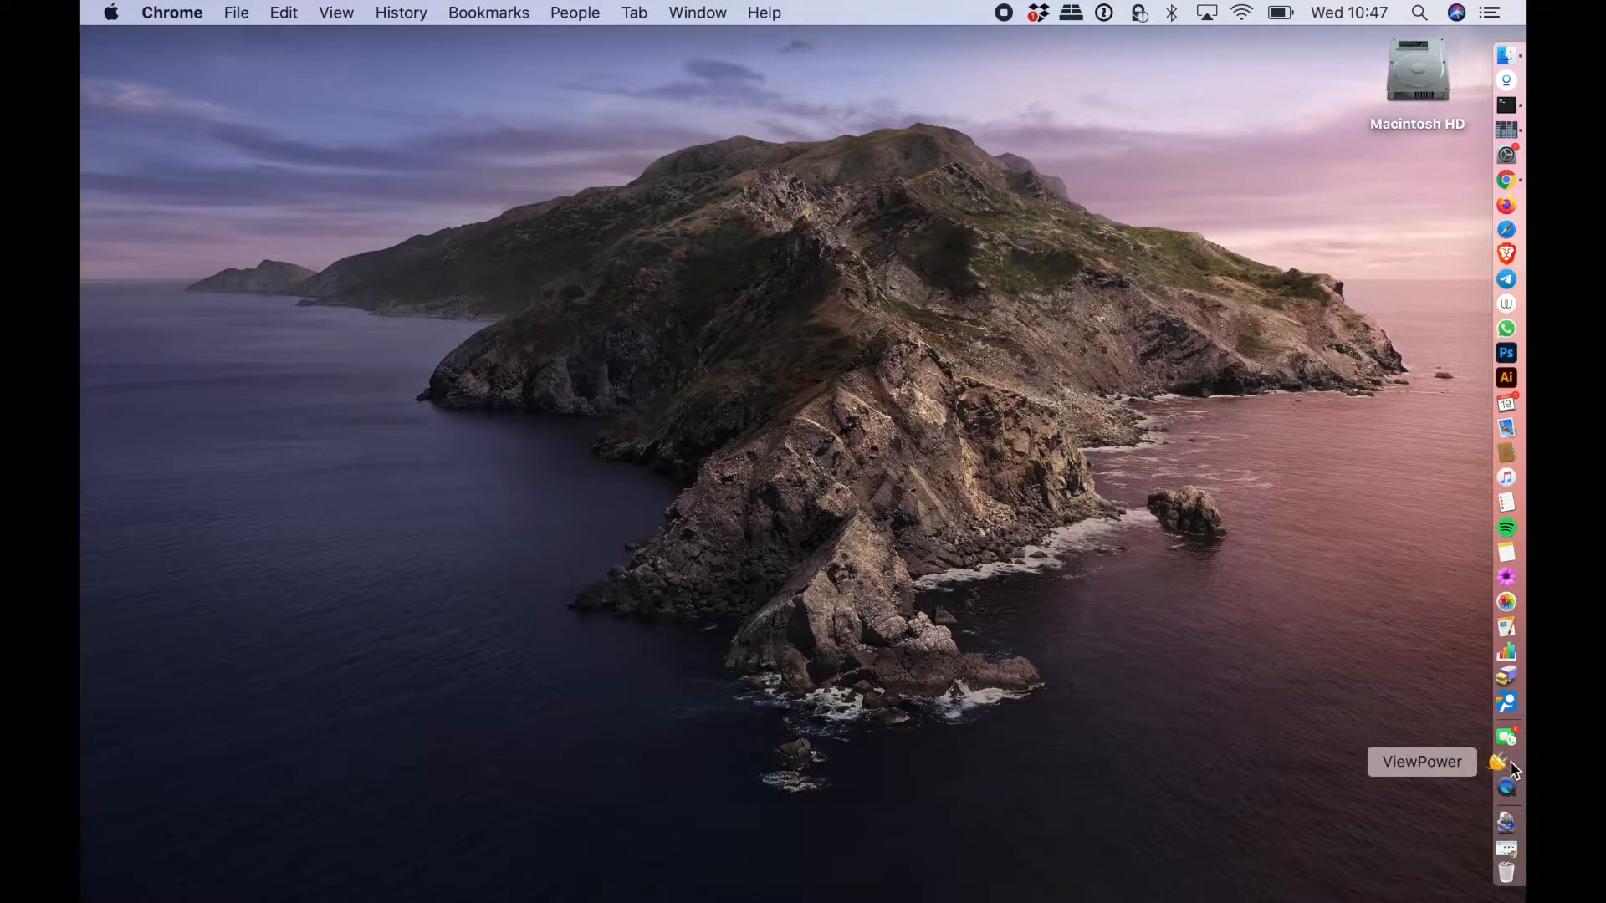
left_click(1505, 766)
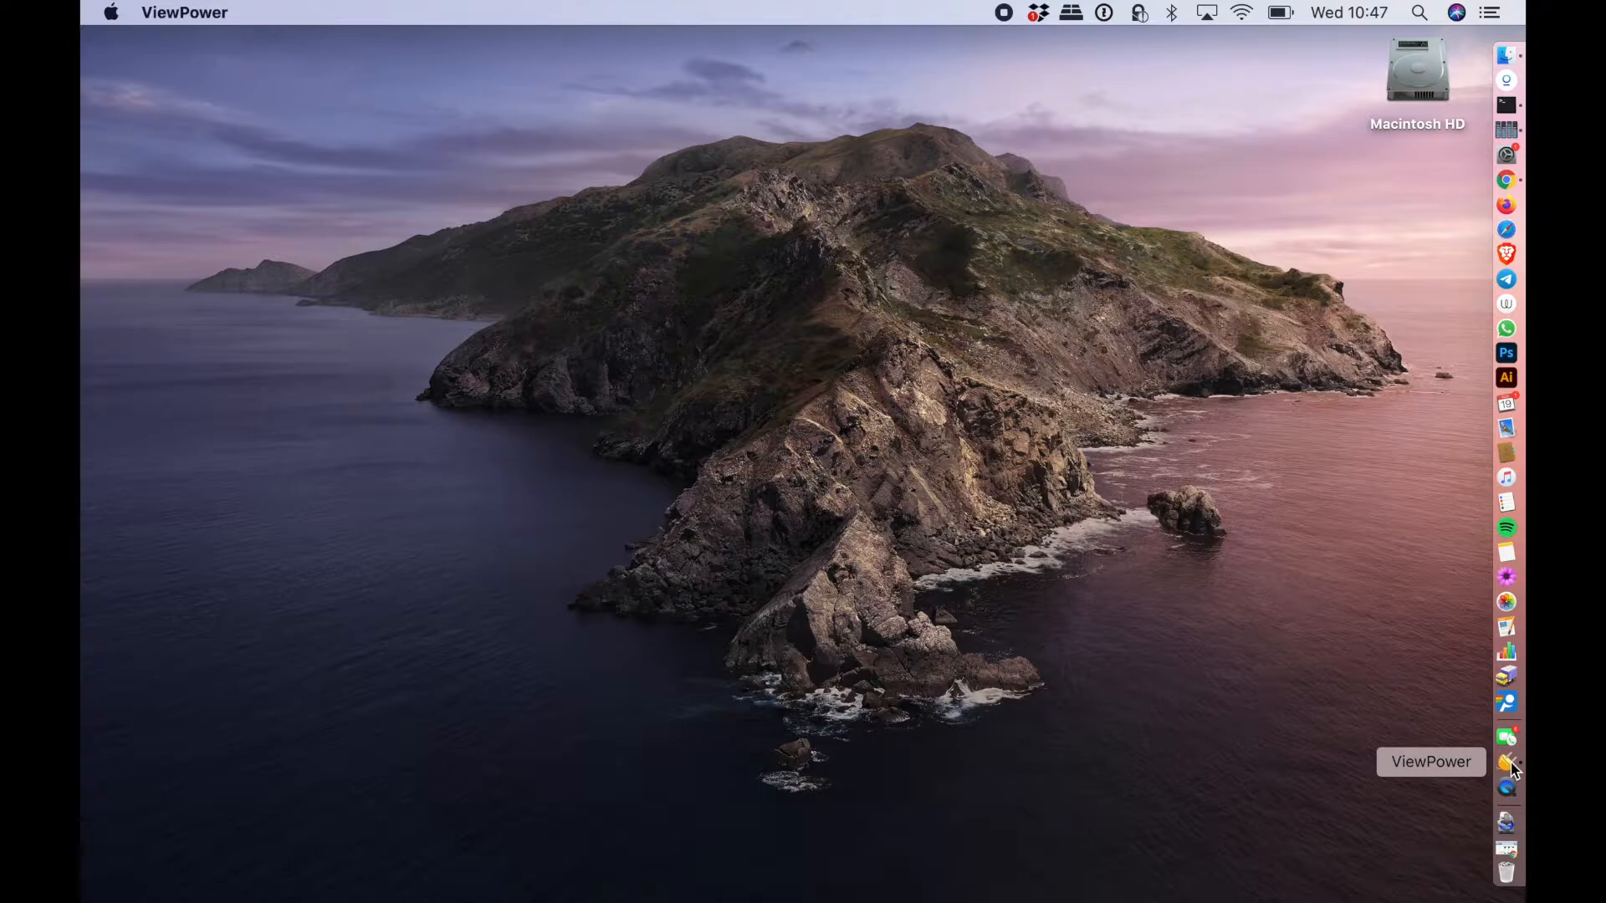
Step: Show the ViewPower panel, wait for 'Communication established', and close the Messages window
left_click(1506, 765)
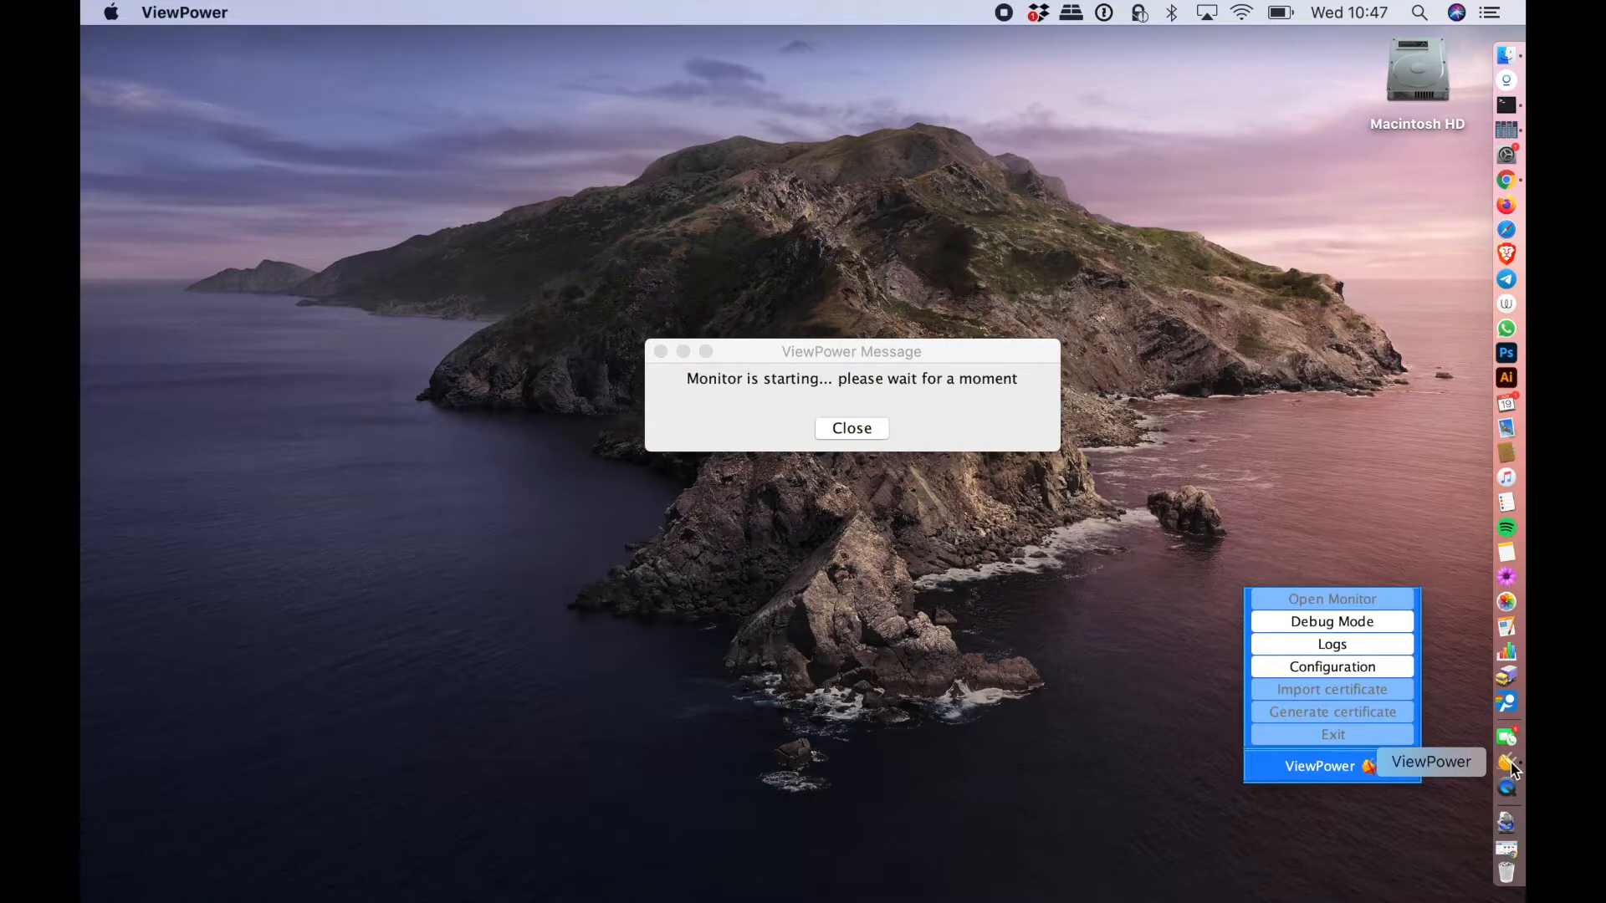
mouse_move(1265, 602)
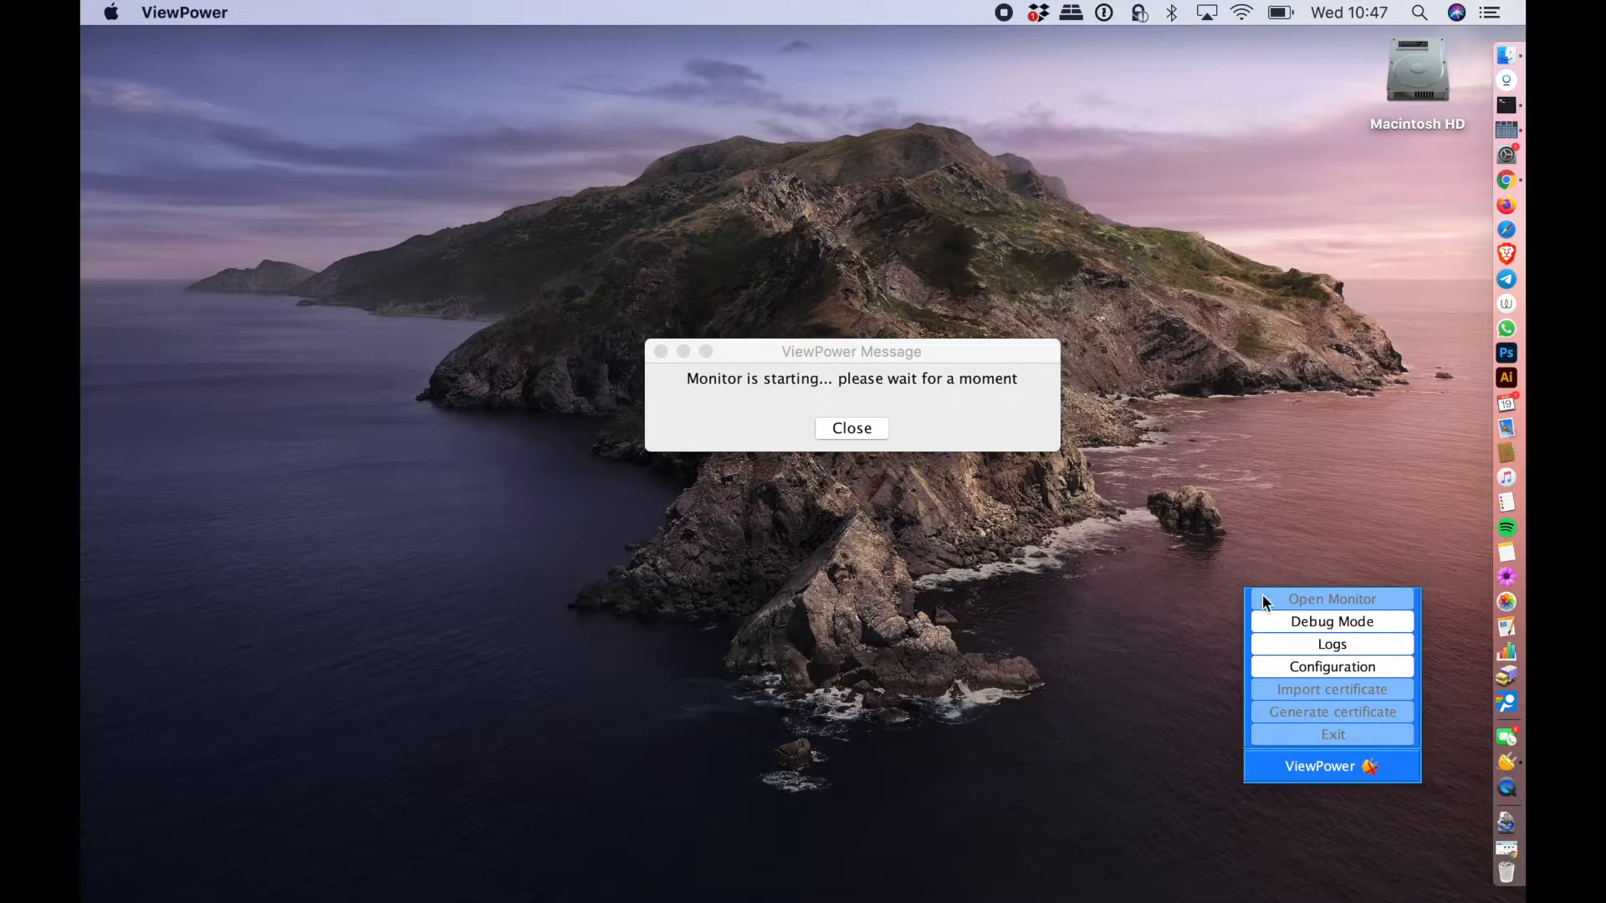
left_click(851, 428)
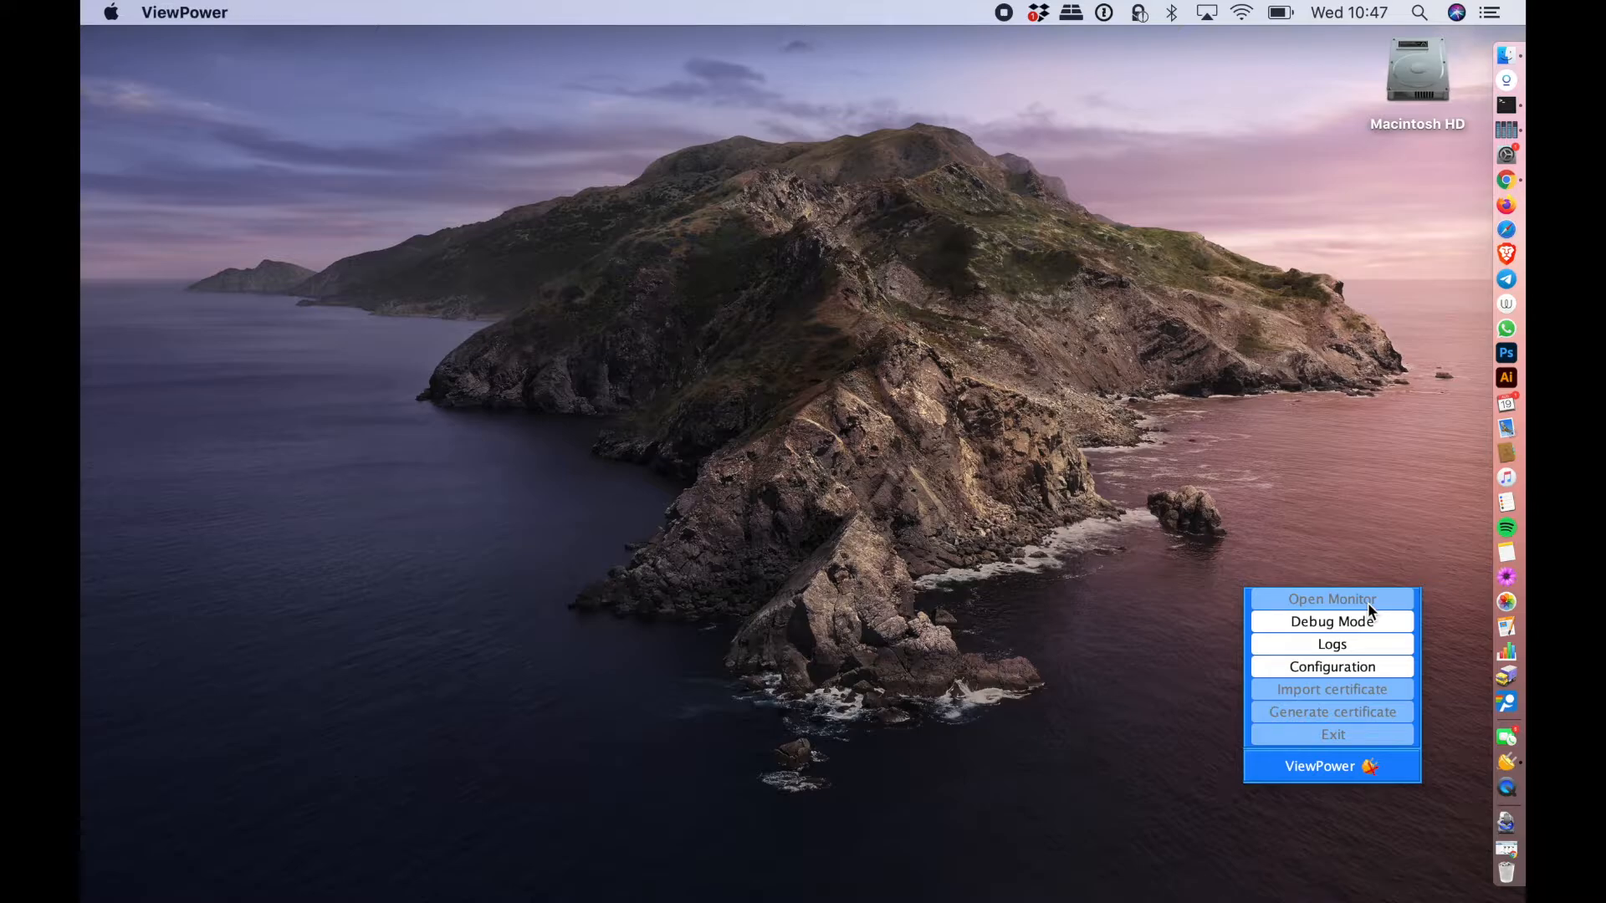
mouse_move(1163, 754)
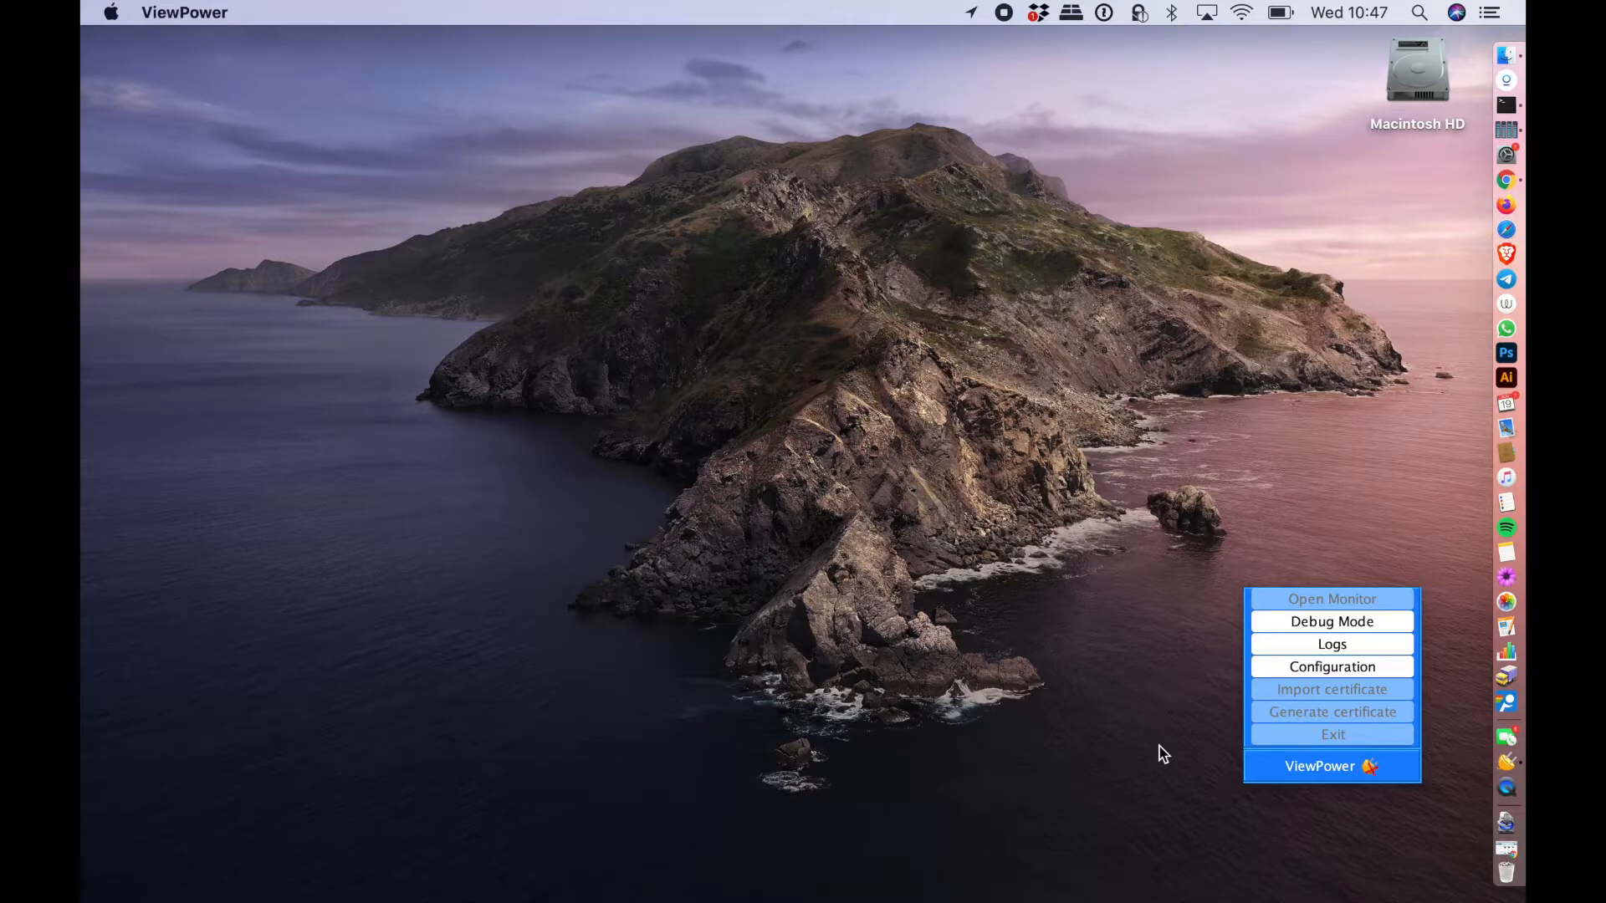
mouse_move(1281, 776)
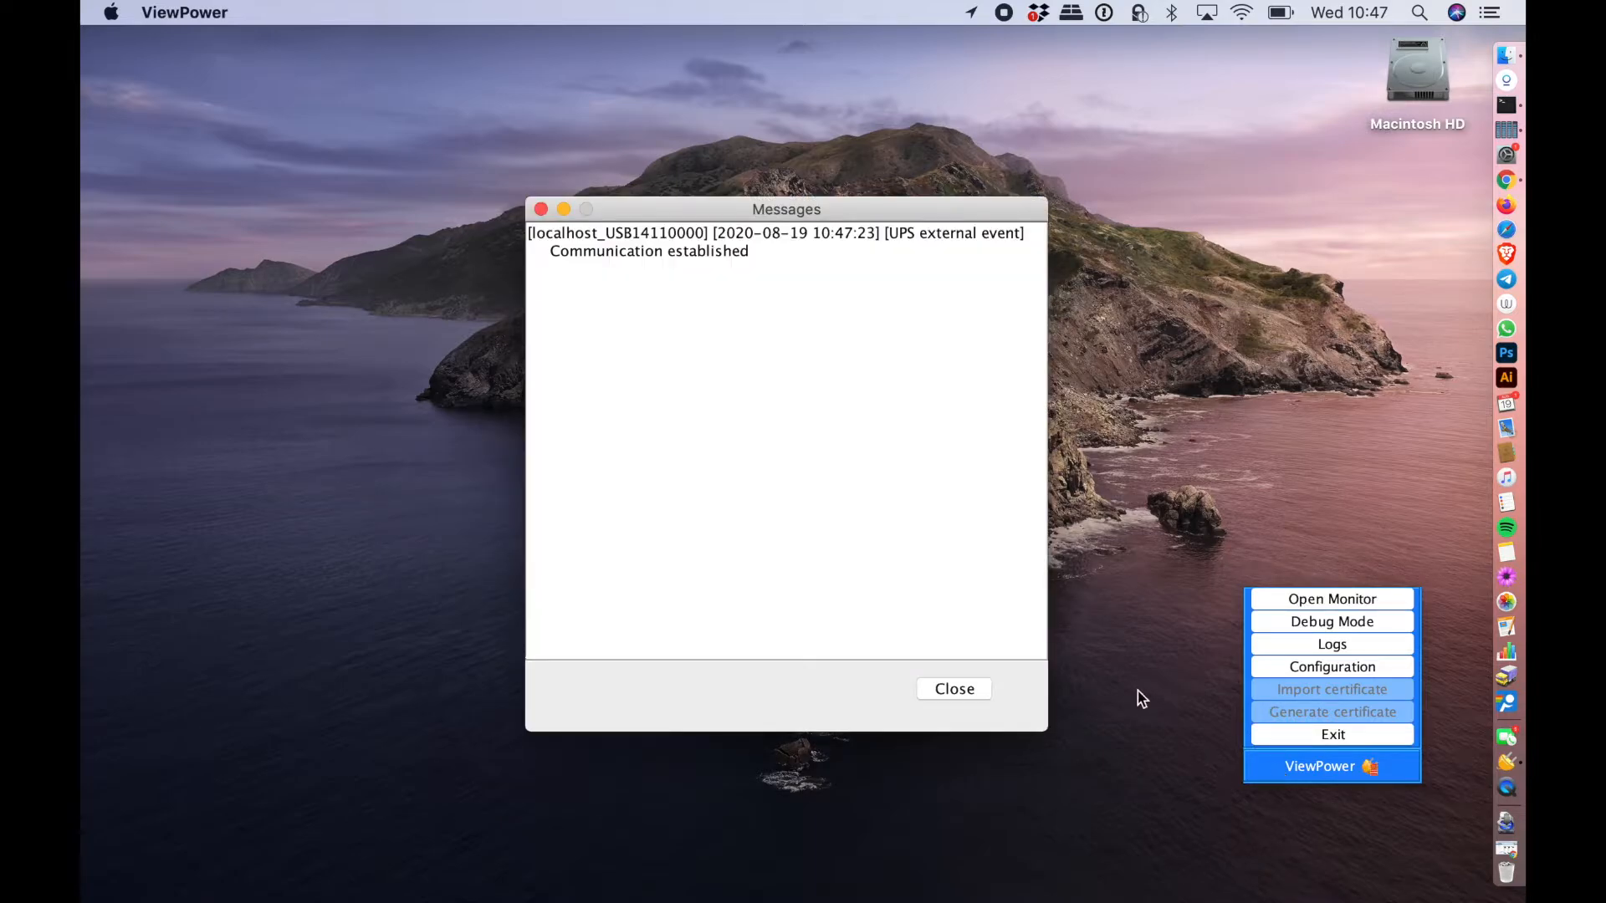
left_click(954, 688)
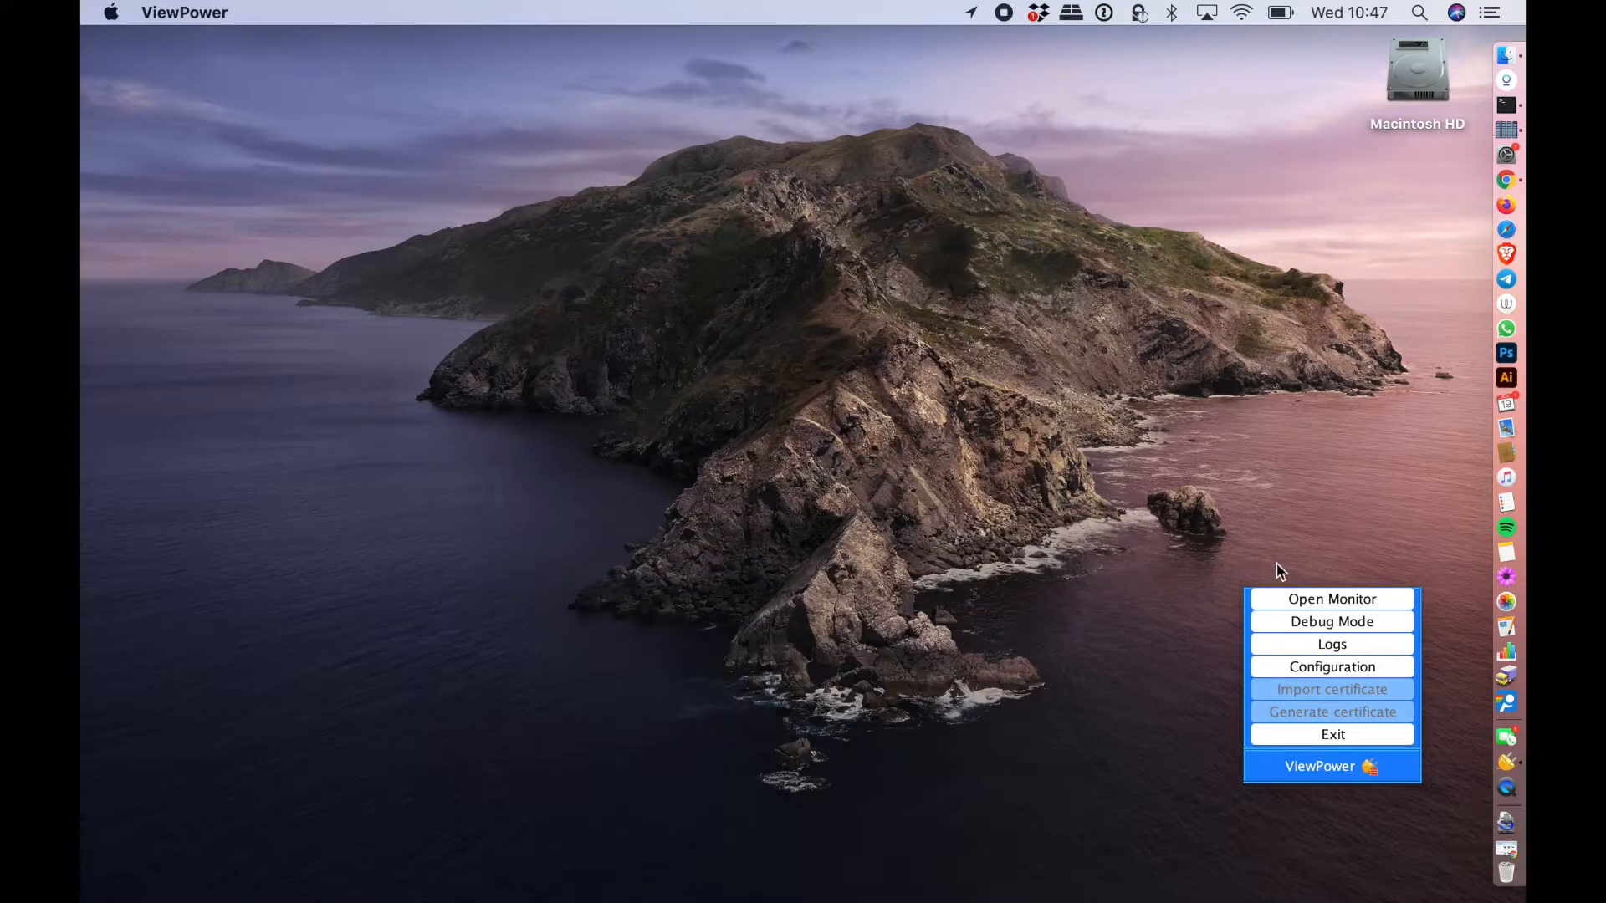
Step: Open the web monitor showing live UPS power flow and battery readings
left_click(1330, 598)
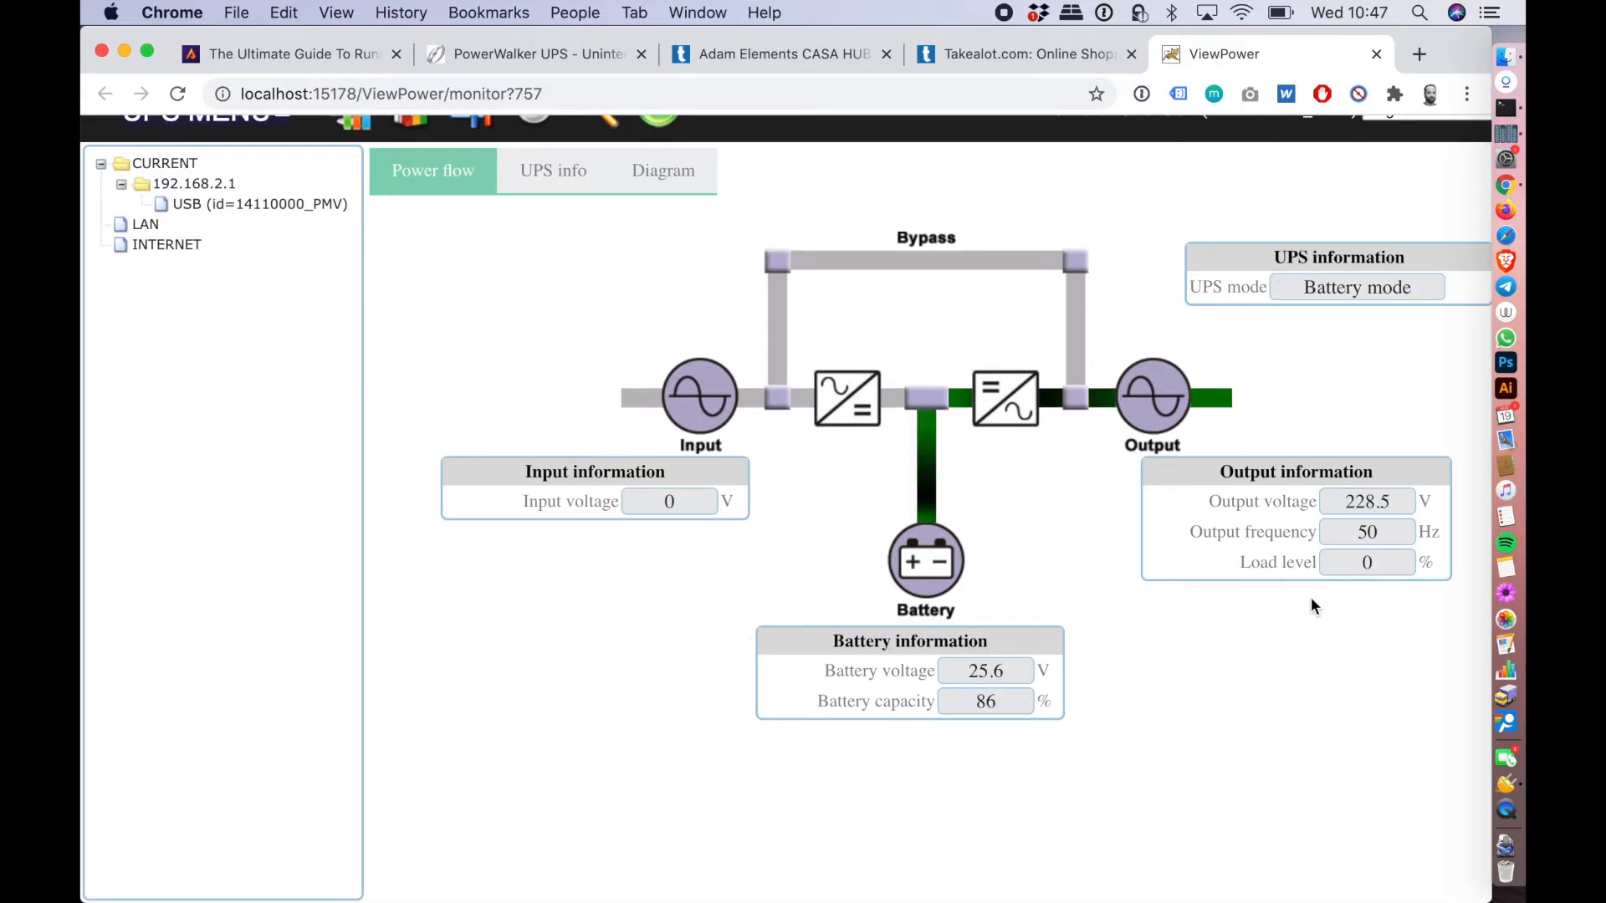
scroll("up", 3)
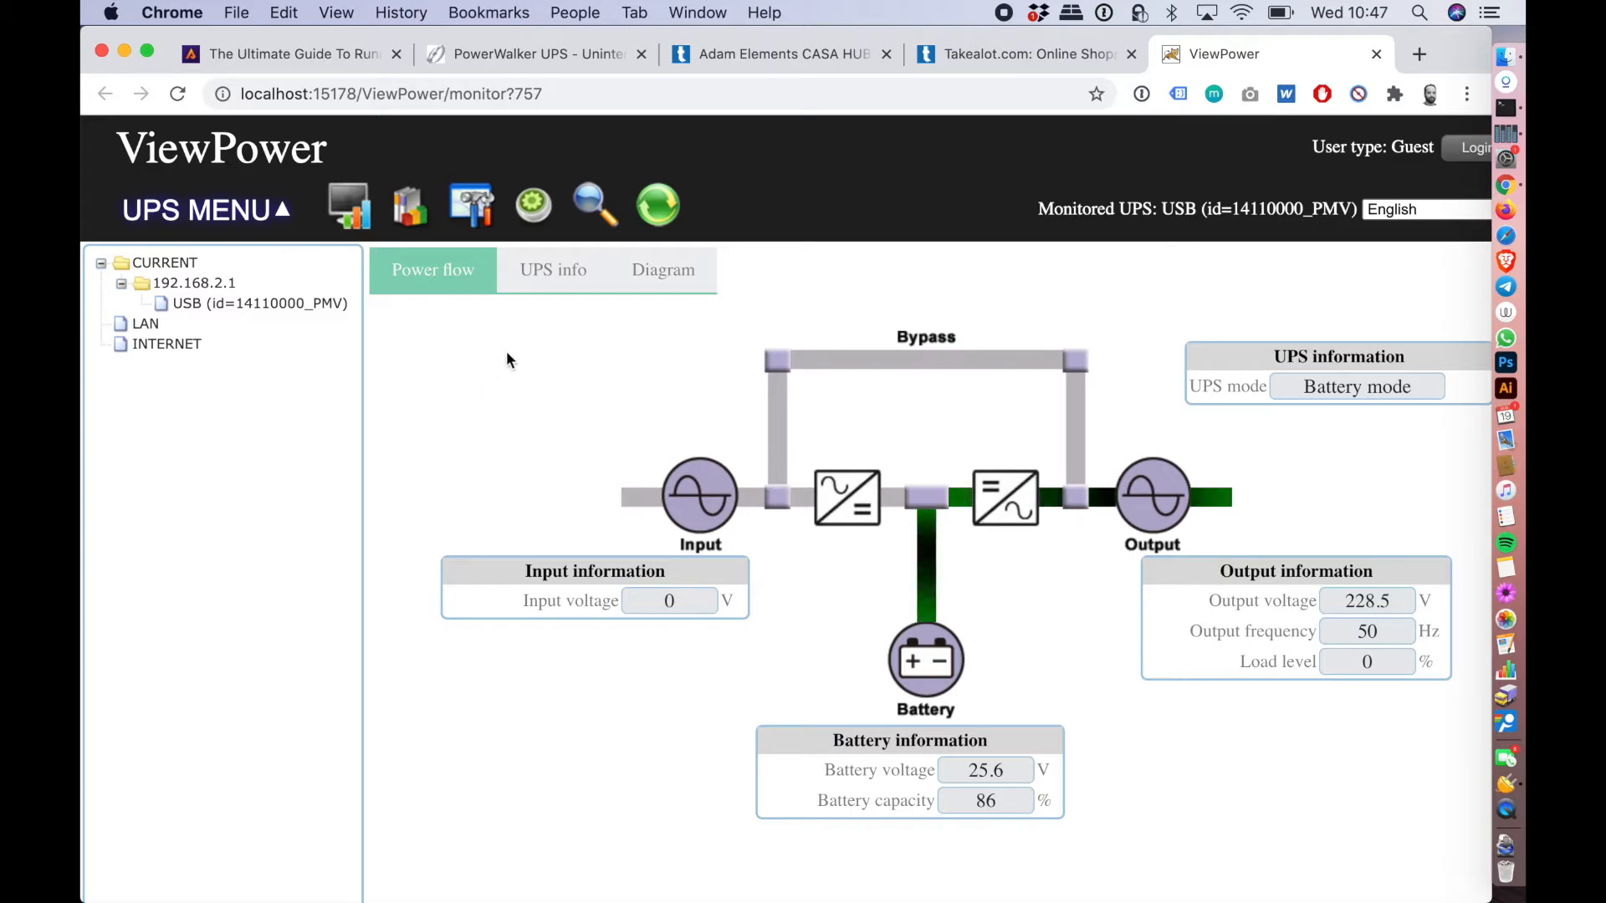
mouse_move(533, 205)
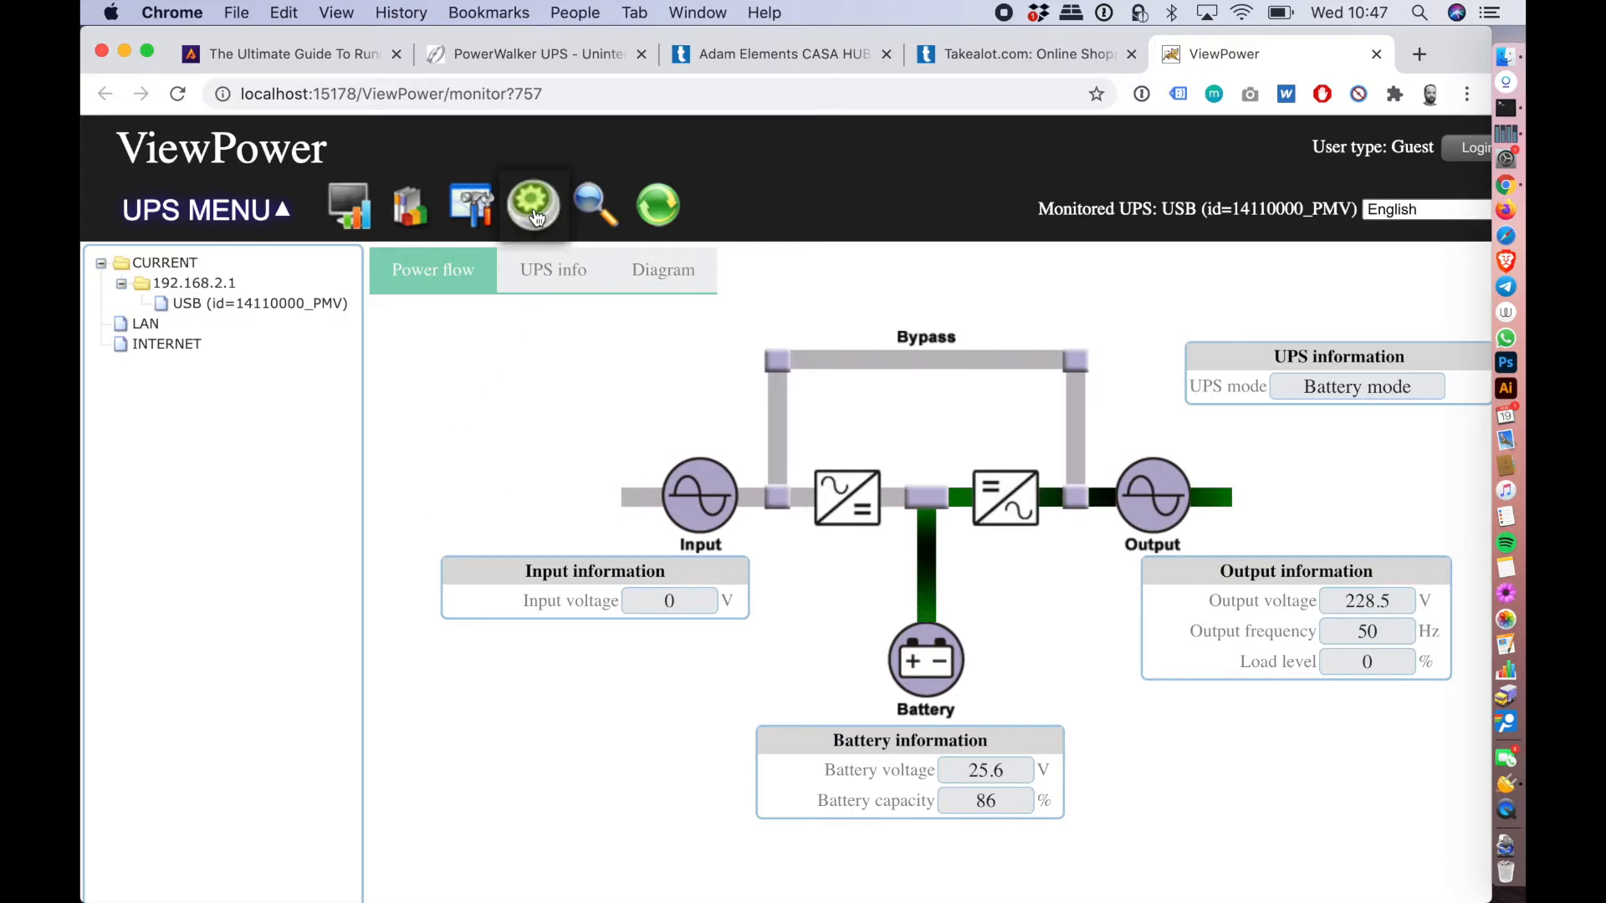
Step: Go to Control >> Real-time Control and log in as Administrator with the password
left_click(533, 205)
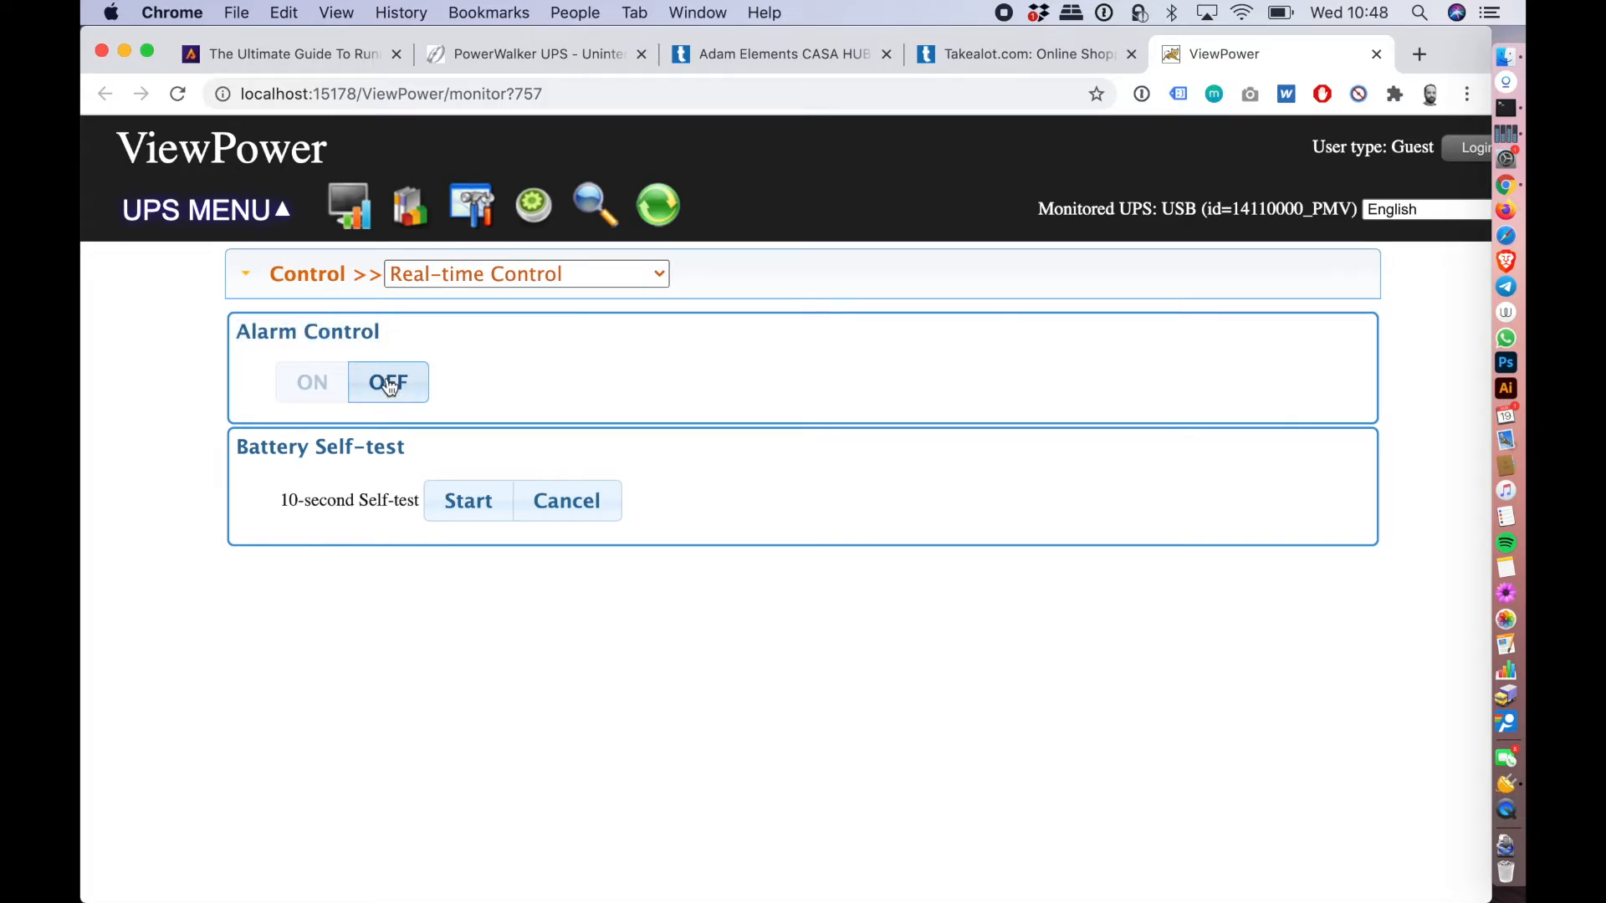
left_click(387, 383)
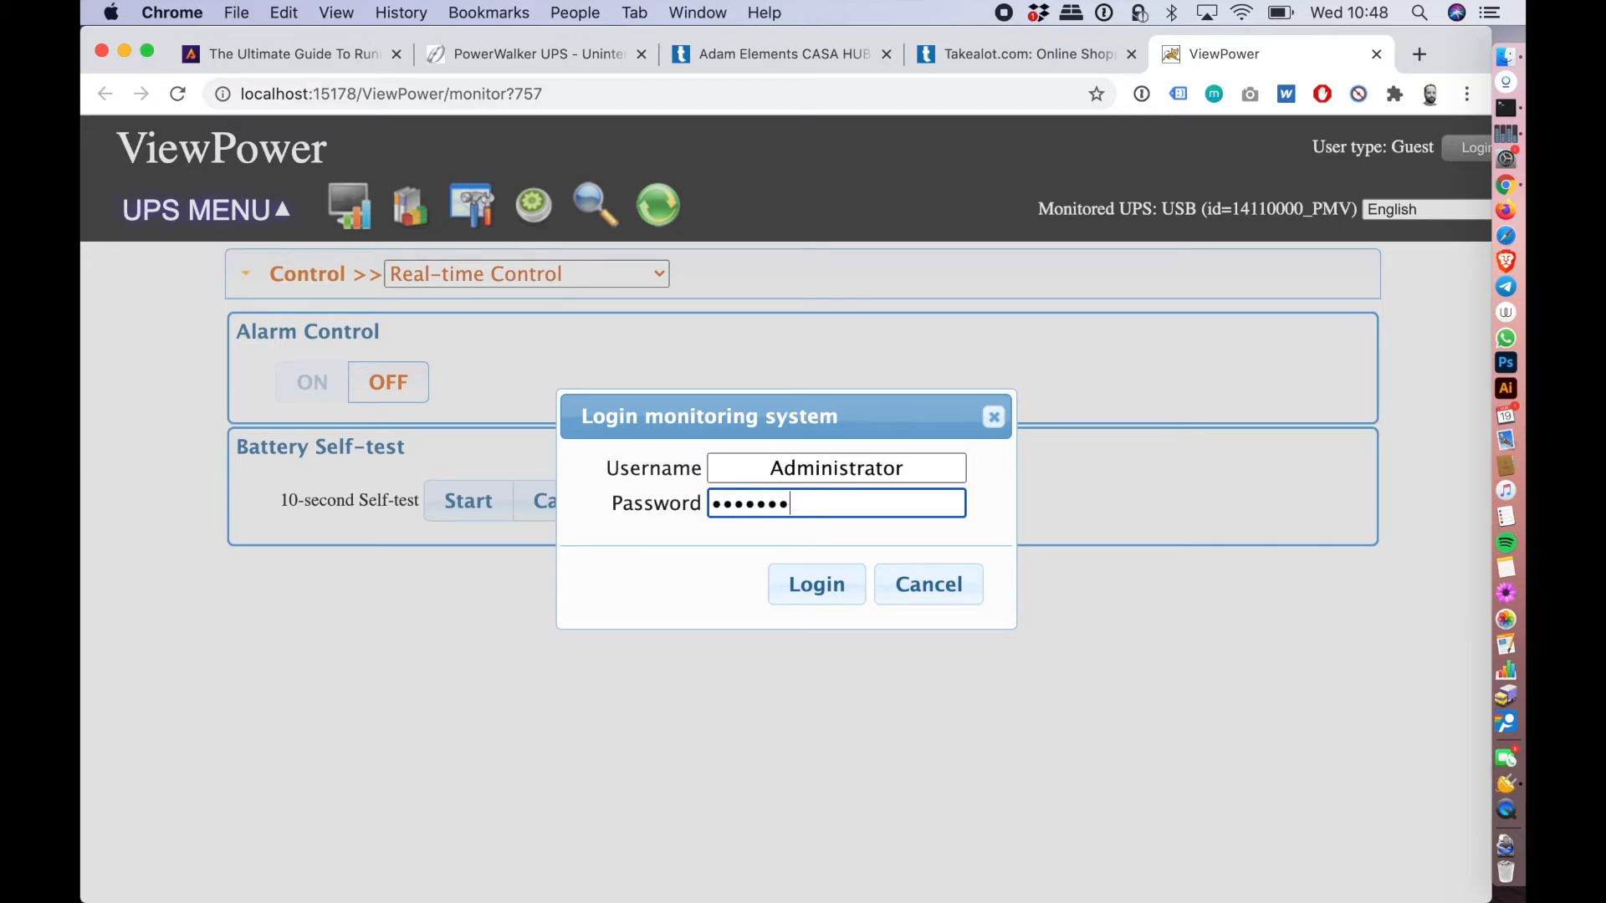
type("••••••")
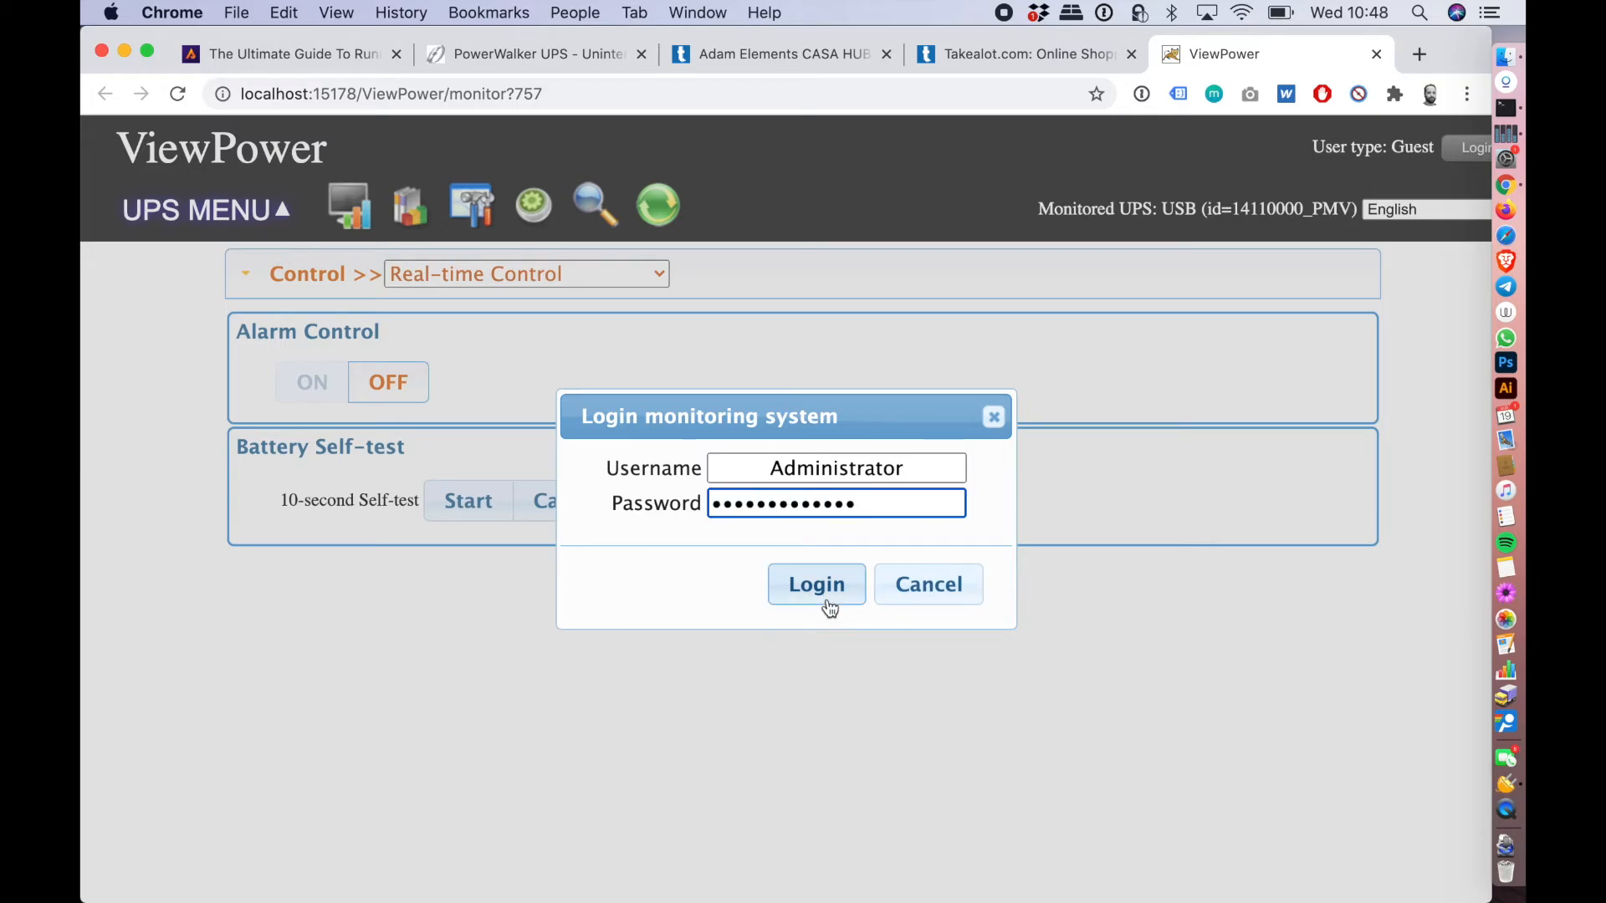
left_click(816, 584)
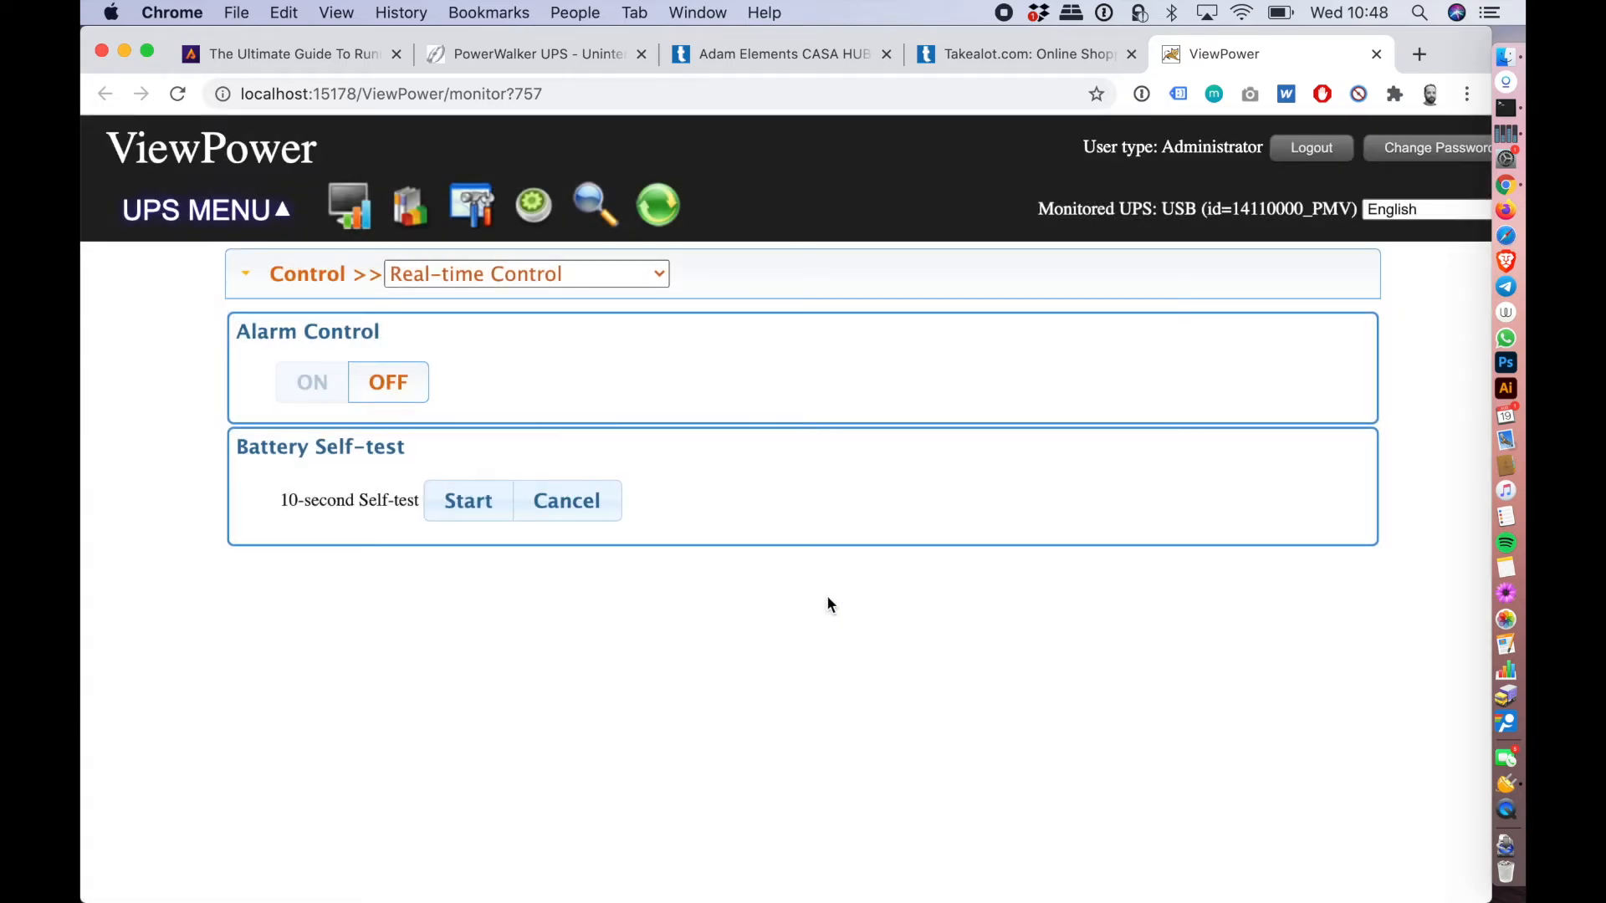
mouse_move(388, 382)
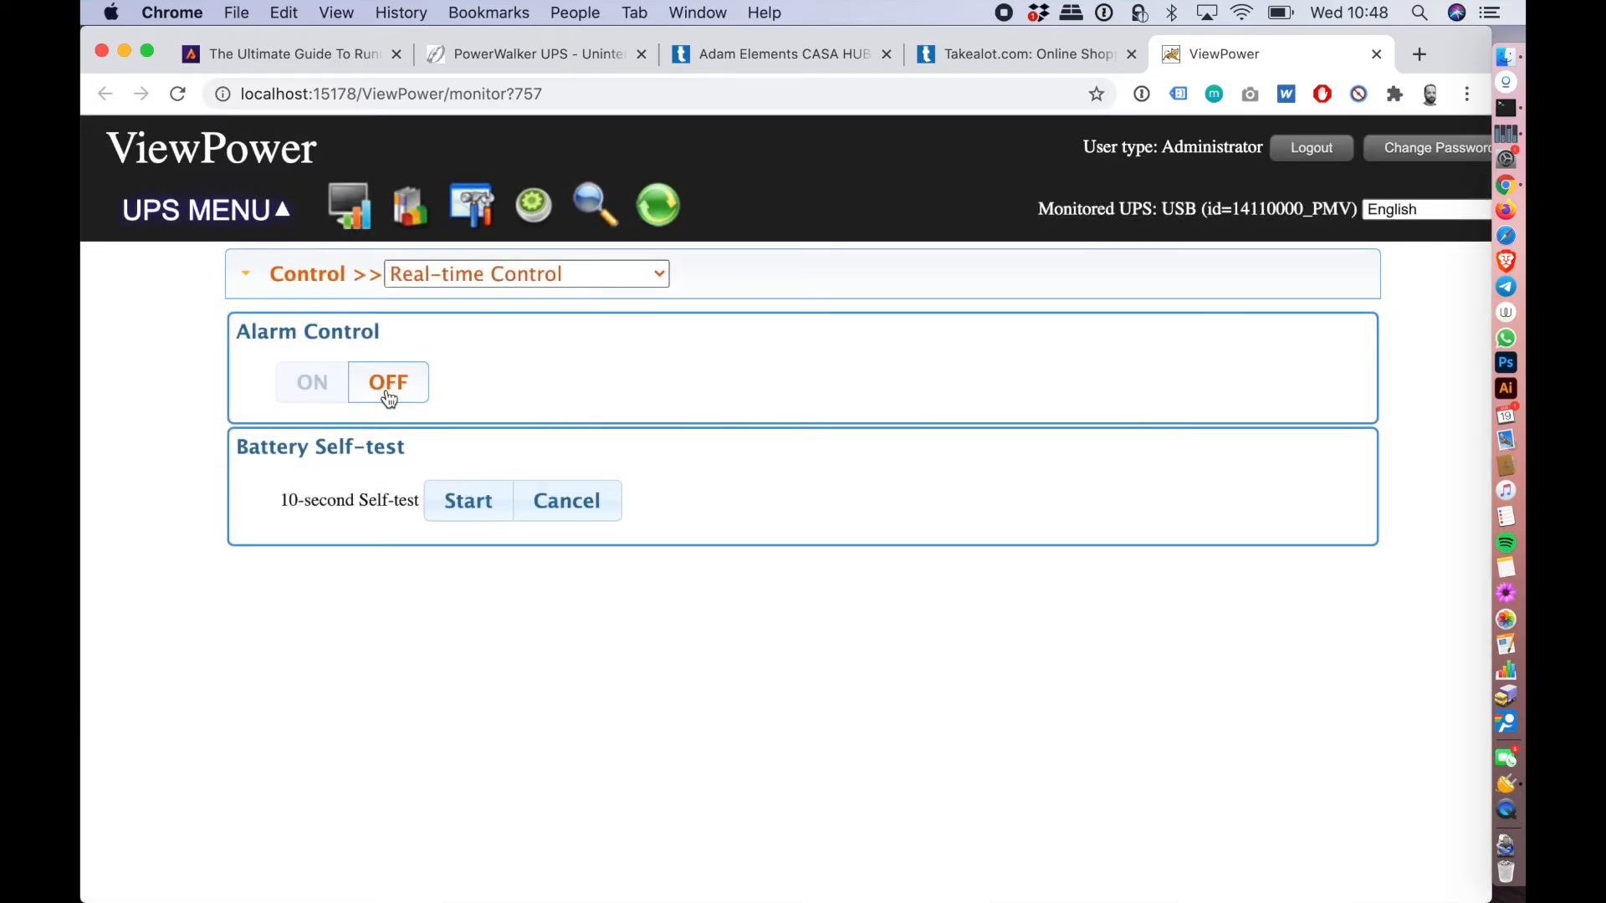
Step: Switch the UPS alarm OFF, confirm, and dismiss the 'Send close command successful' notice
left_click(387, 382)
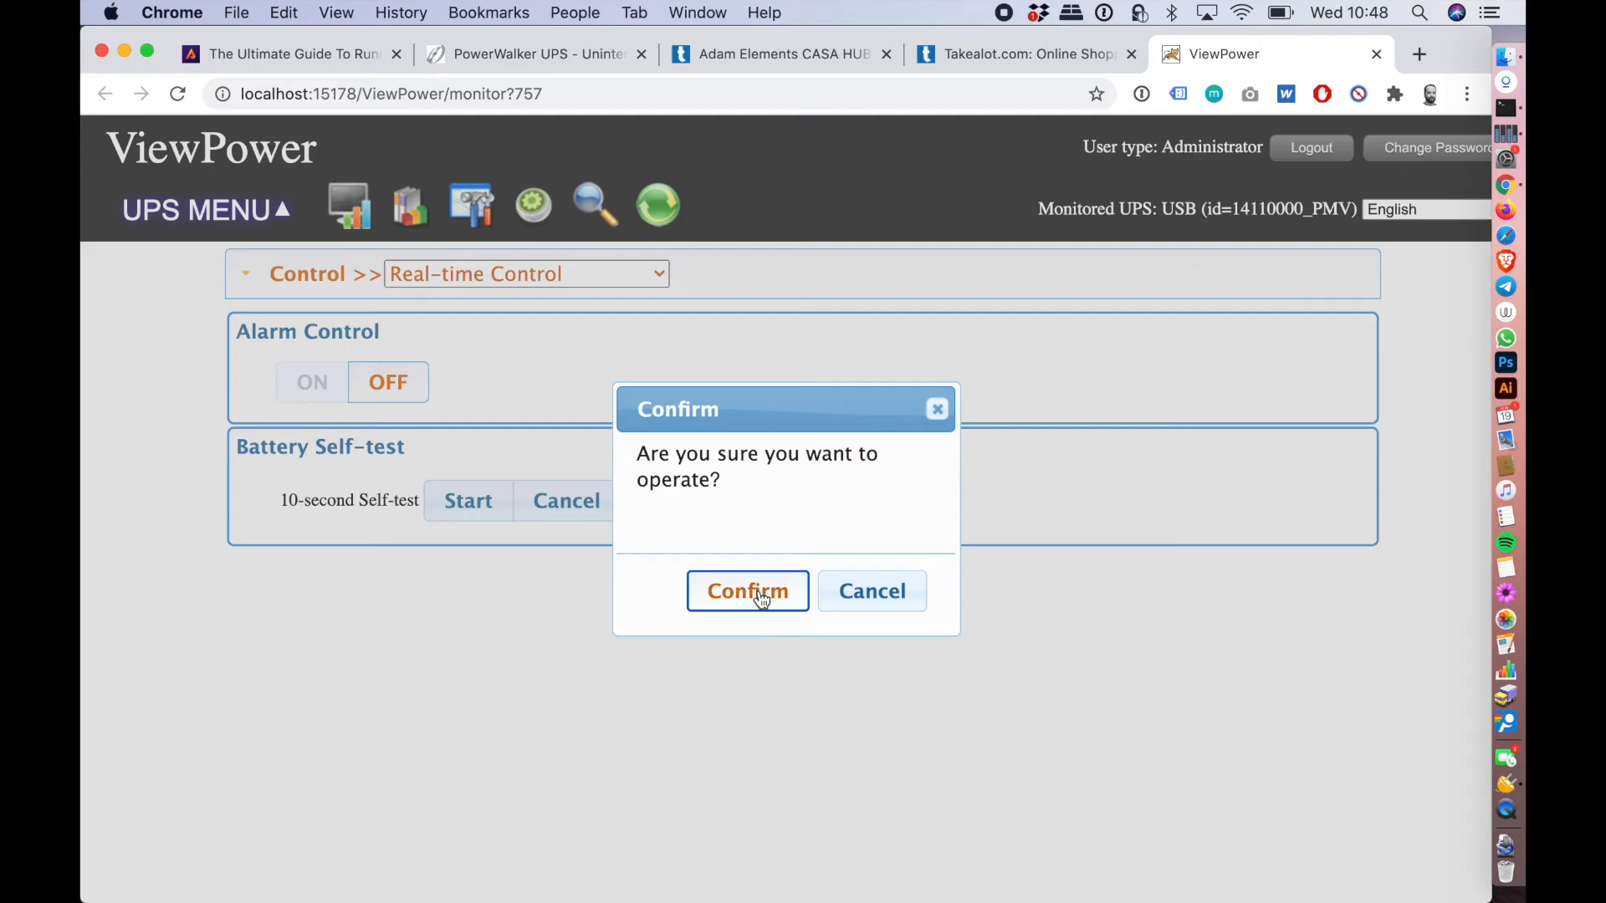
left_click(748, 591)
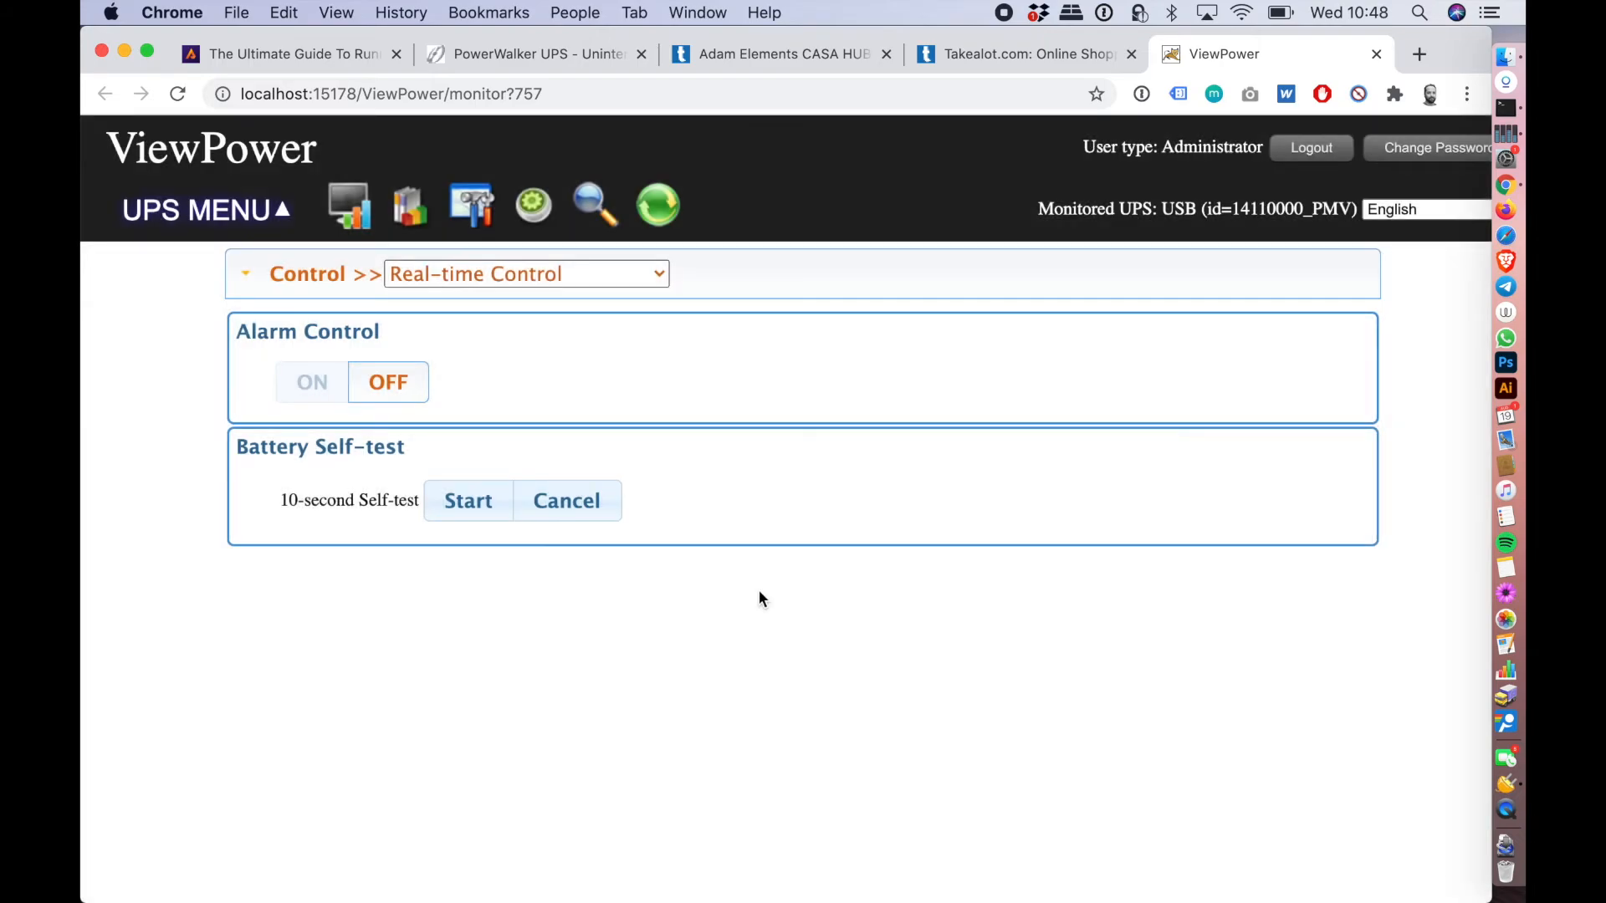
left_click(387, 383)
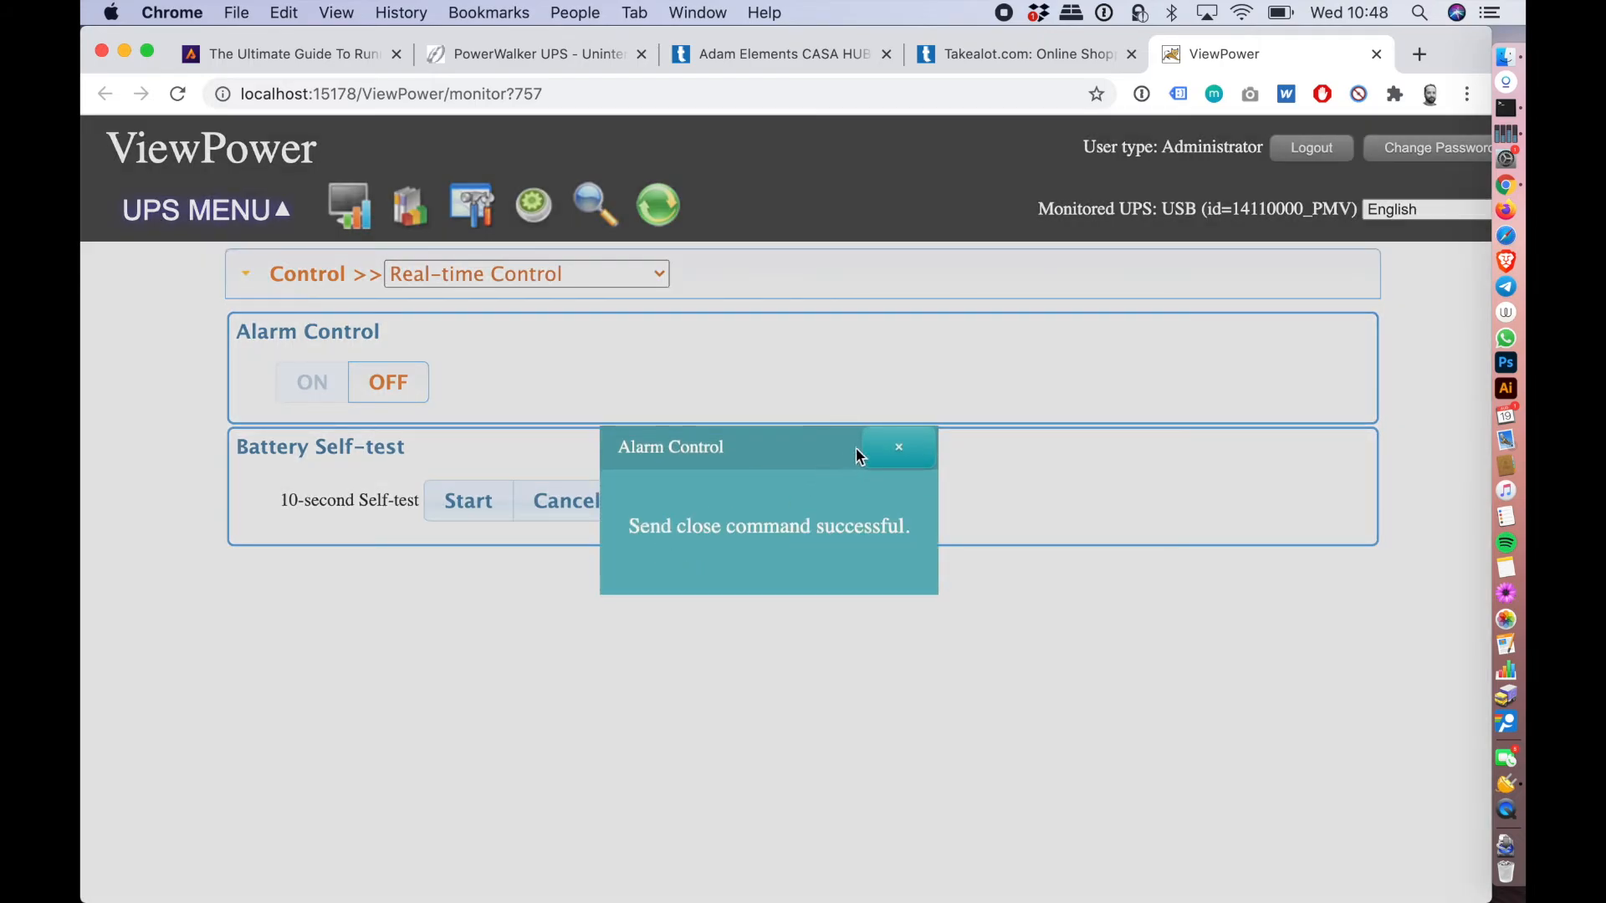
left_click(898, 447)
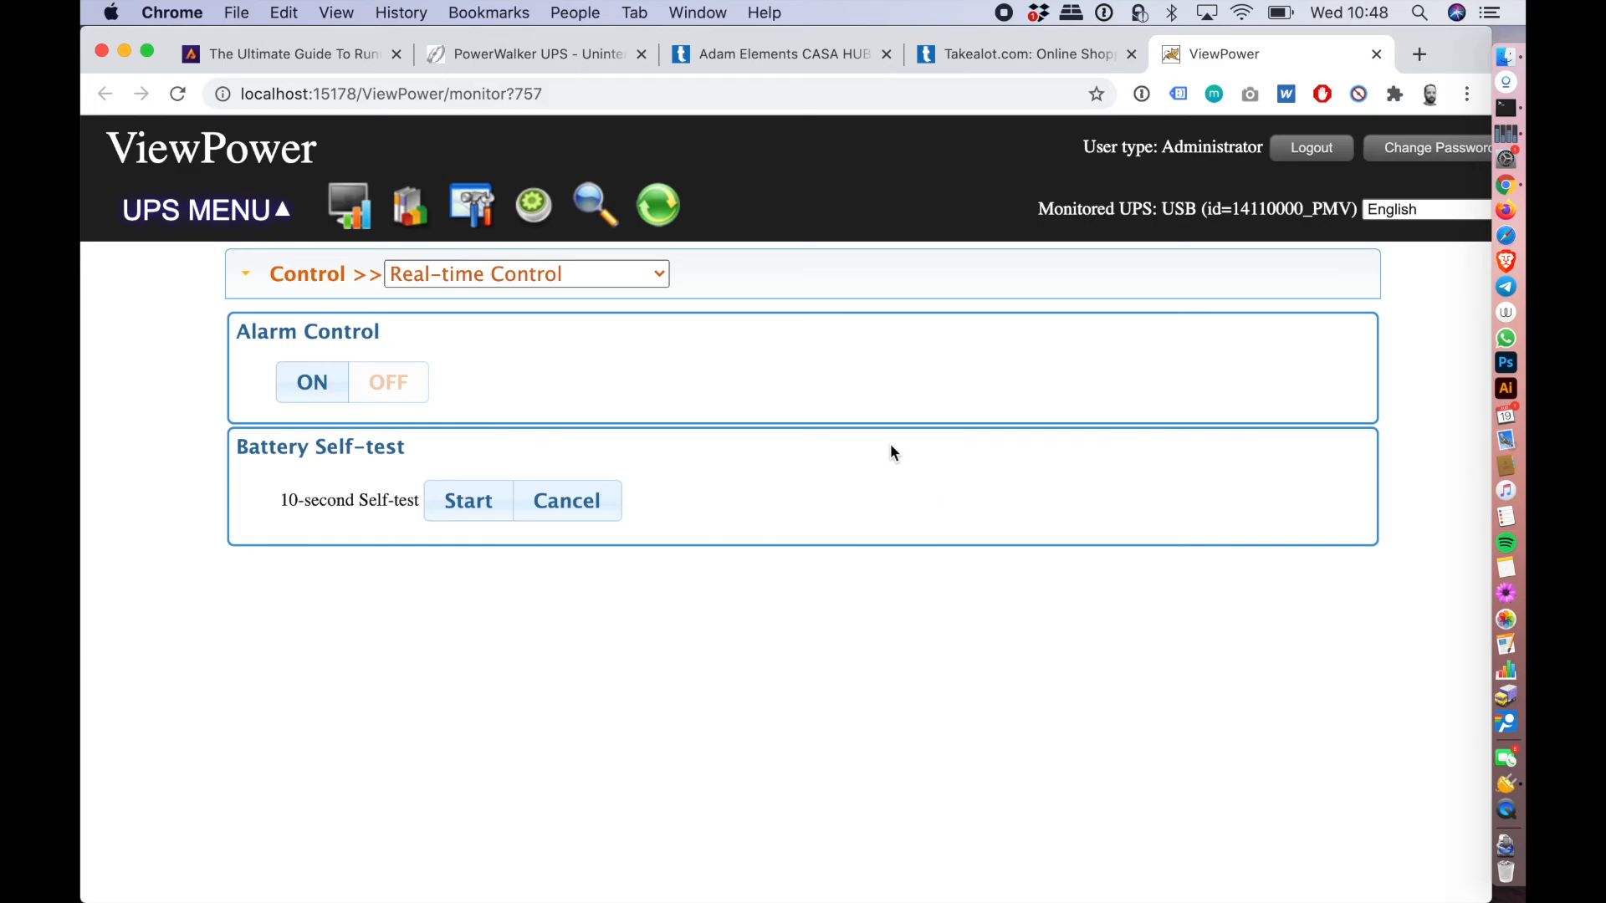